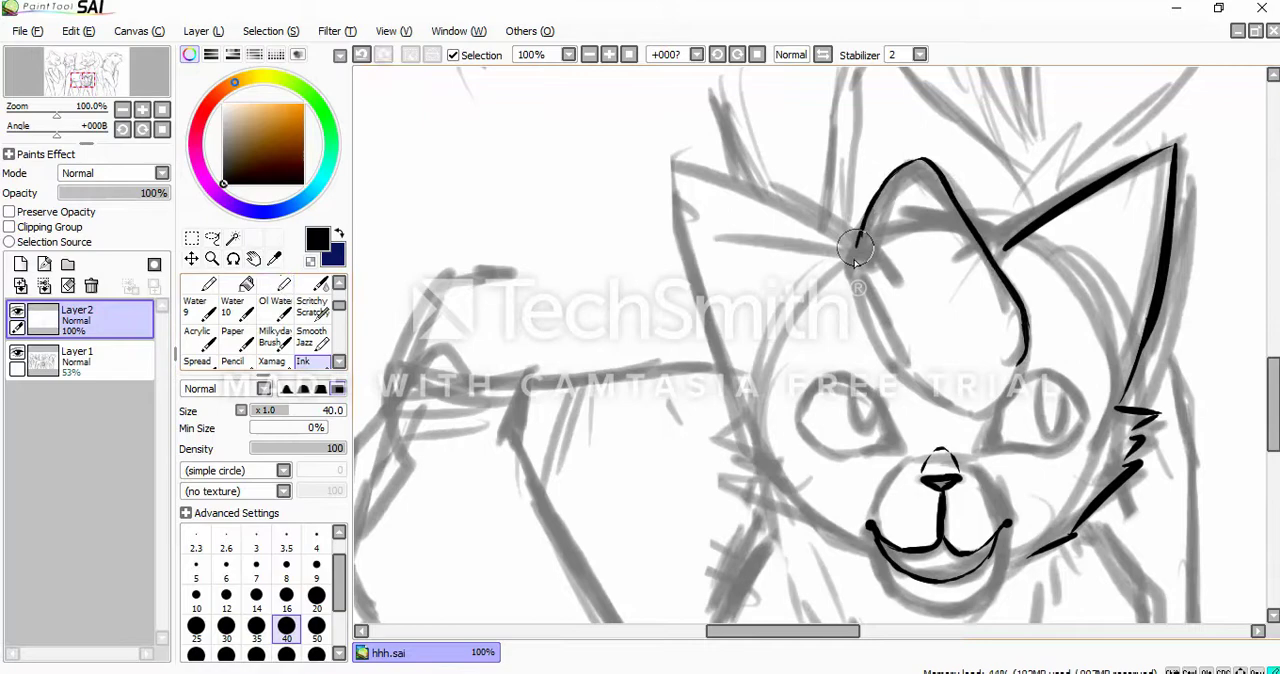
Scroll the canvas down to reach the cat's head while inking black lines on Layer2.
scroll("down", 3)
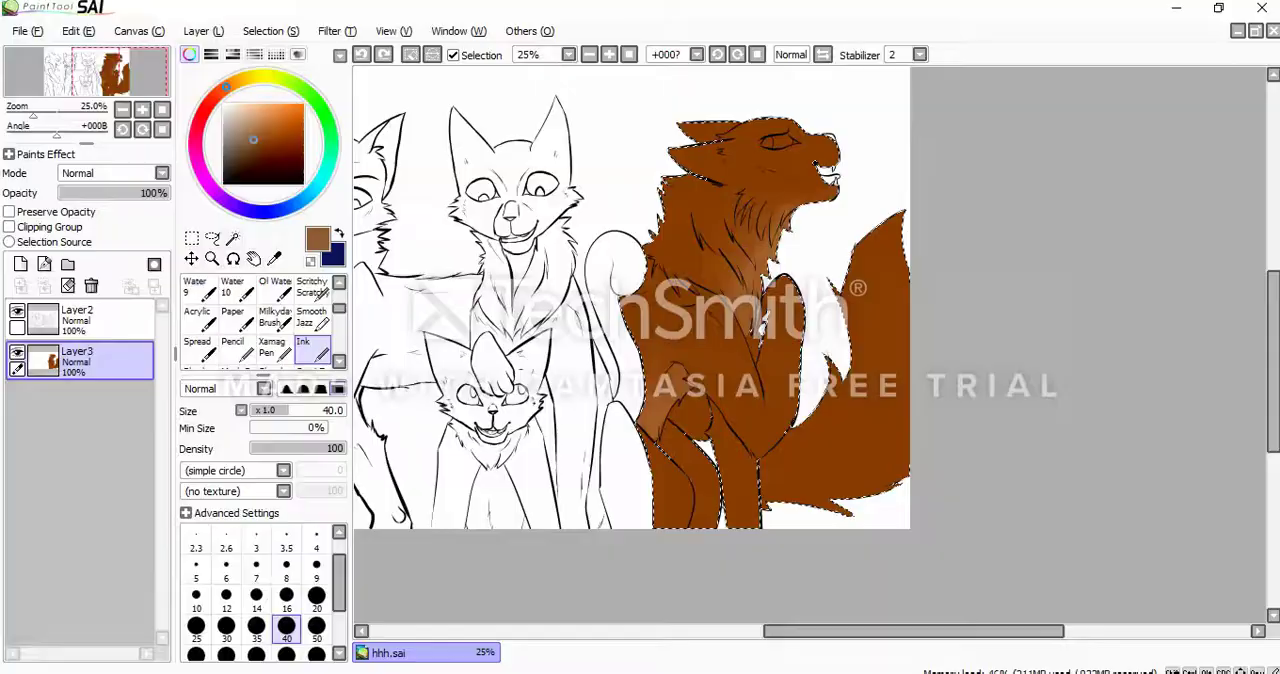
Select the Water brush at size 160 to shade the brown wolf.
left_click(310, 286)
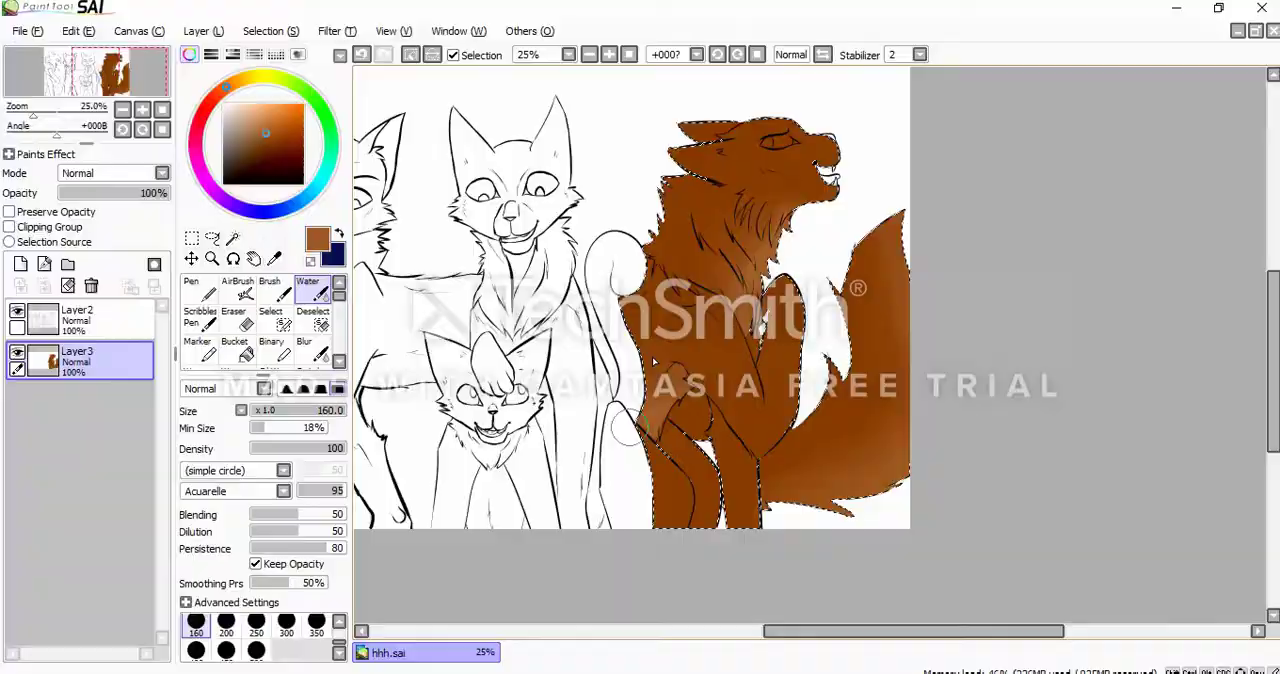